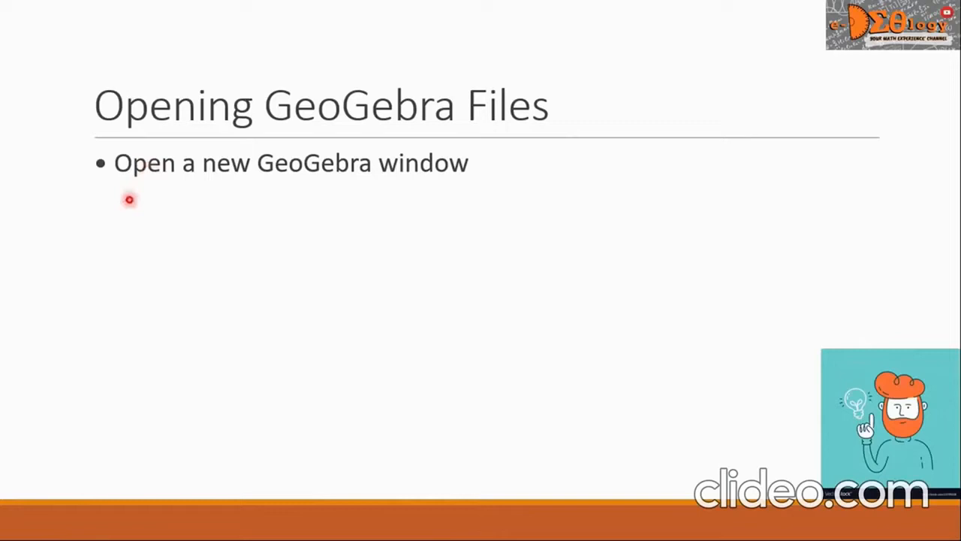
mouse_move(291, 206)
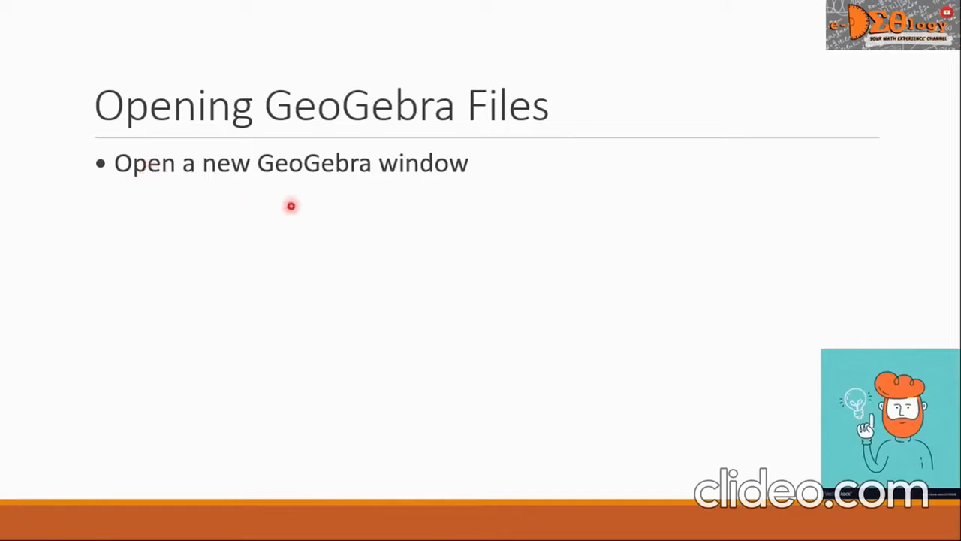
mouse_move(438, 206)
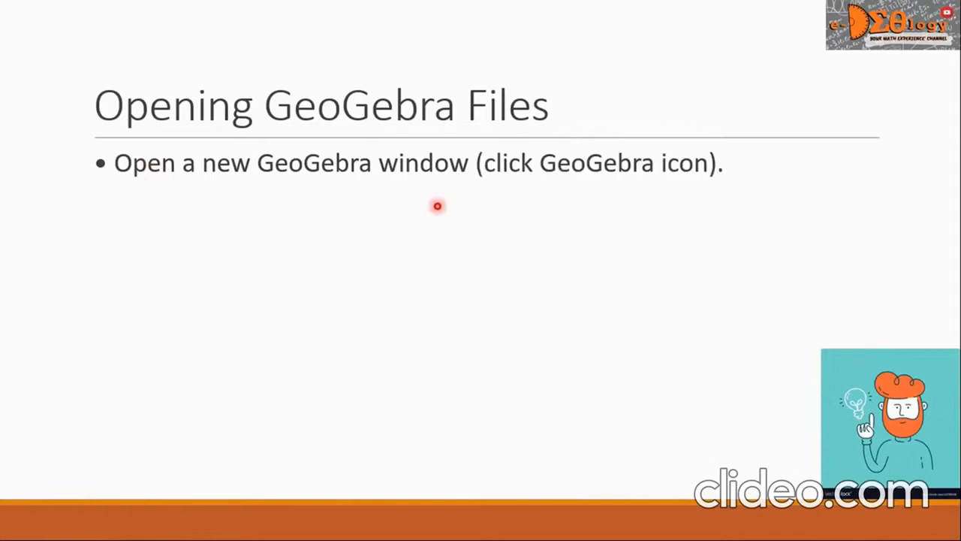
mouse_move(567, 212)
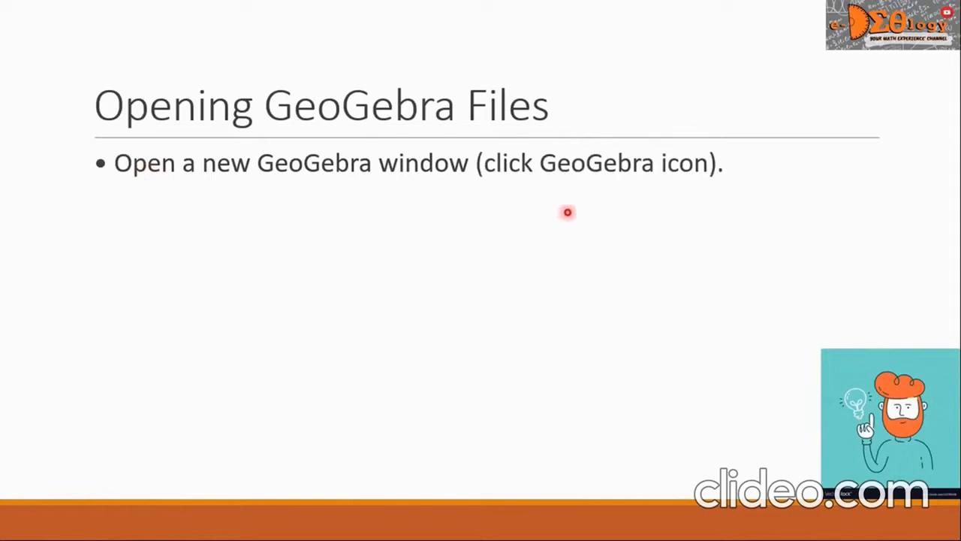
mouse_move(691, 199)
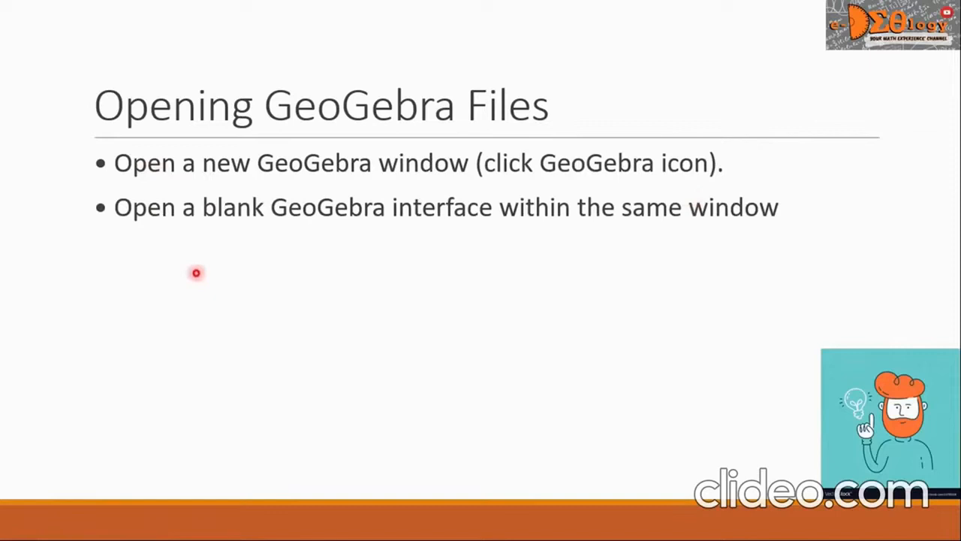
mouse_move(189, 261)
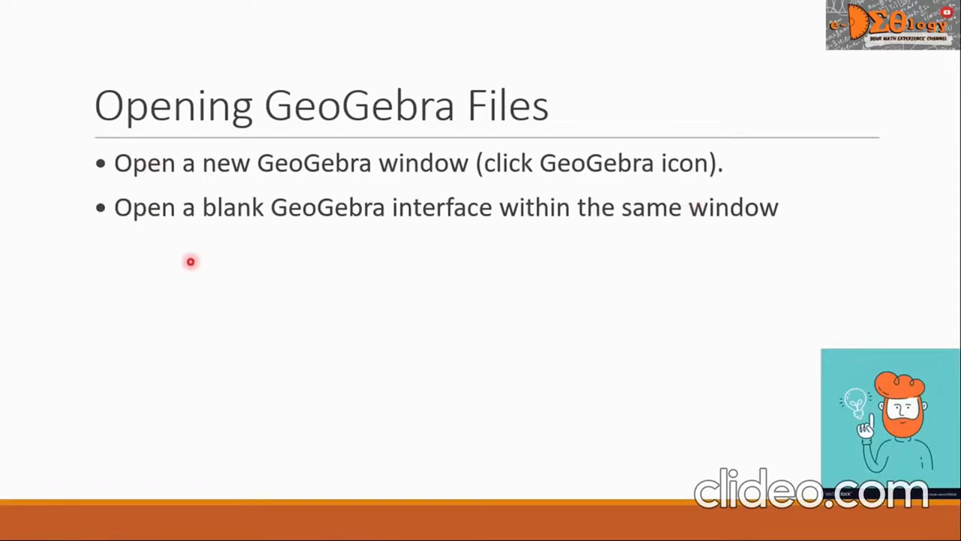
mouse_move(447, 244)
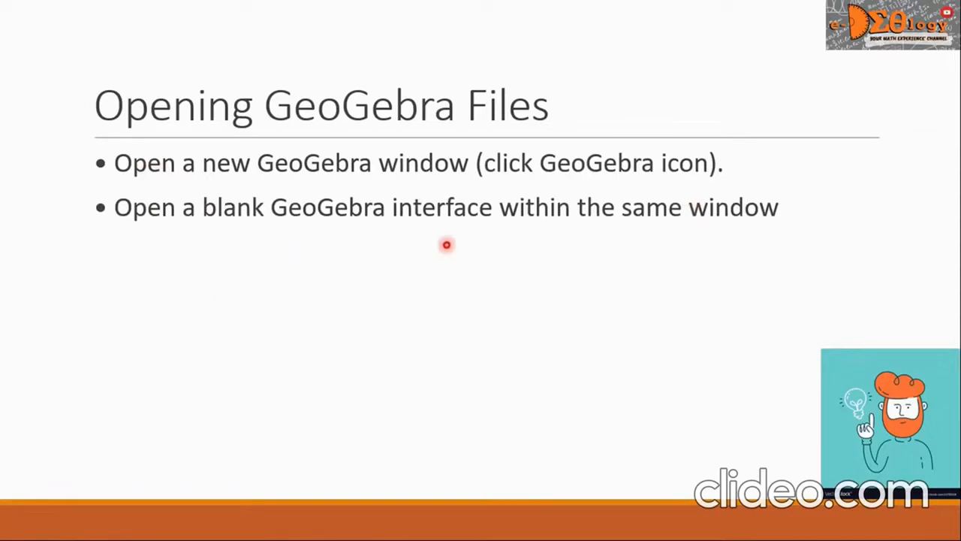
mouse_move(528, 255)
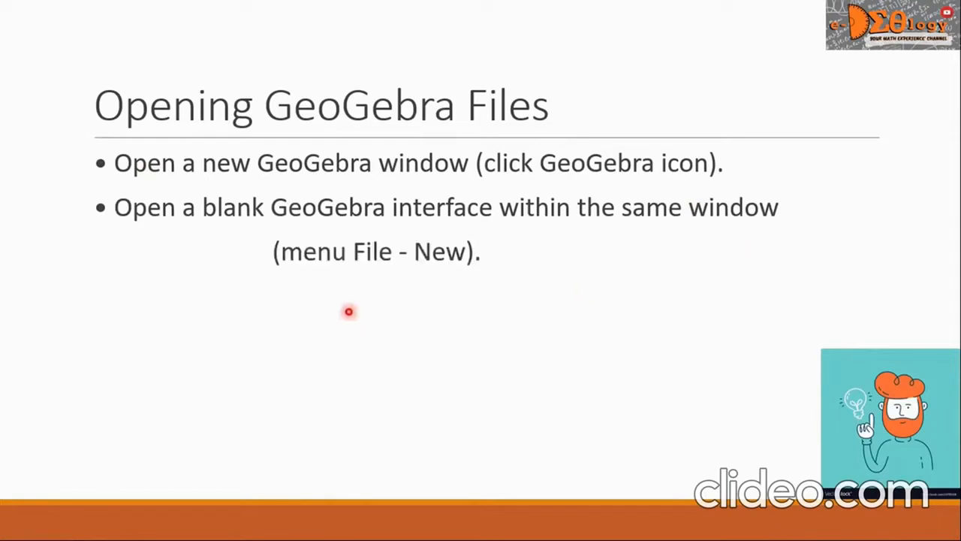
mouse_move(322, 290)
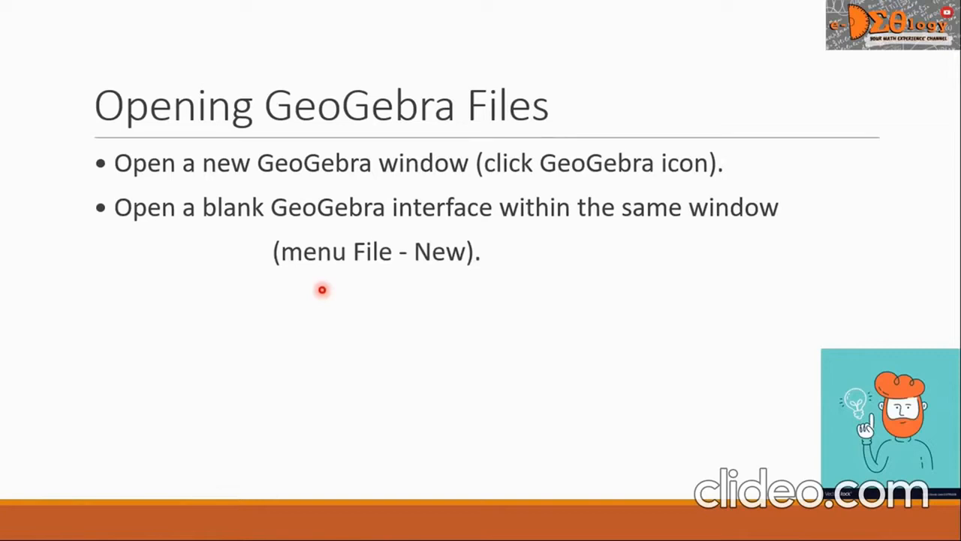
mouse_move(354, 290)
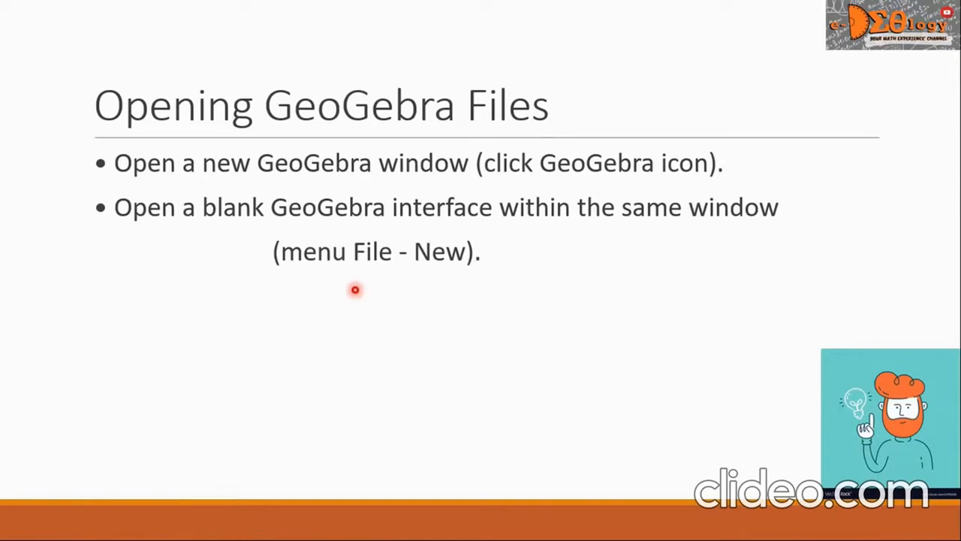
mouse_move(424, 283)
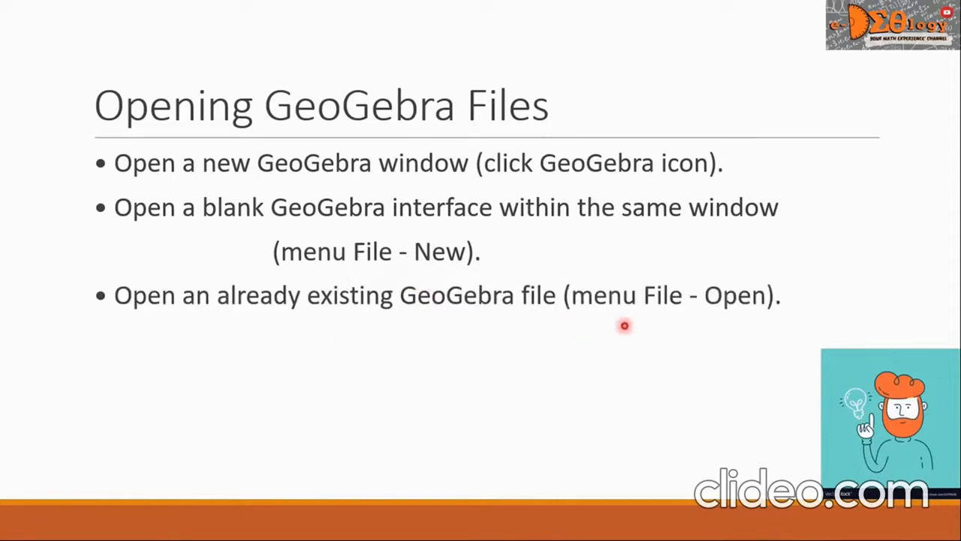
mouse_move(588, 335)
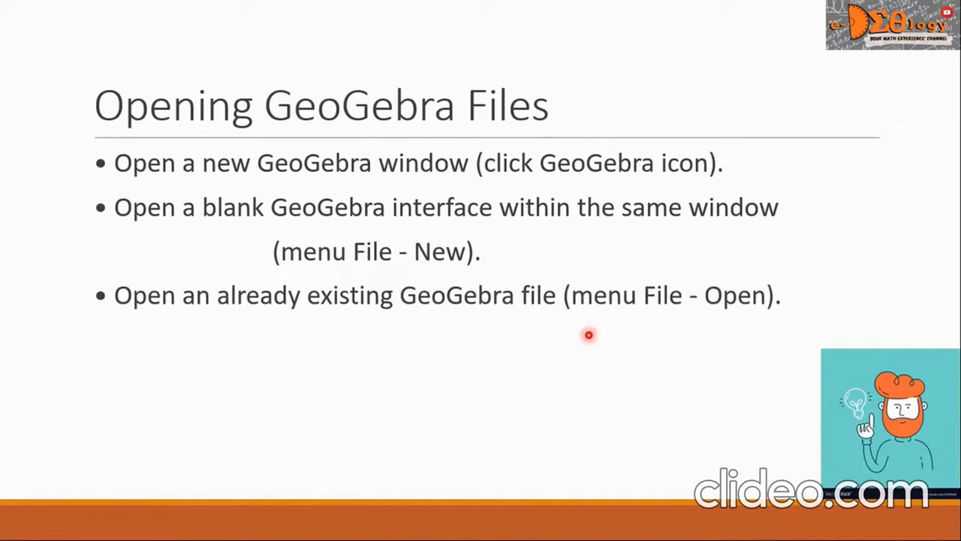
mouse_move(726, 328)
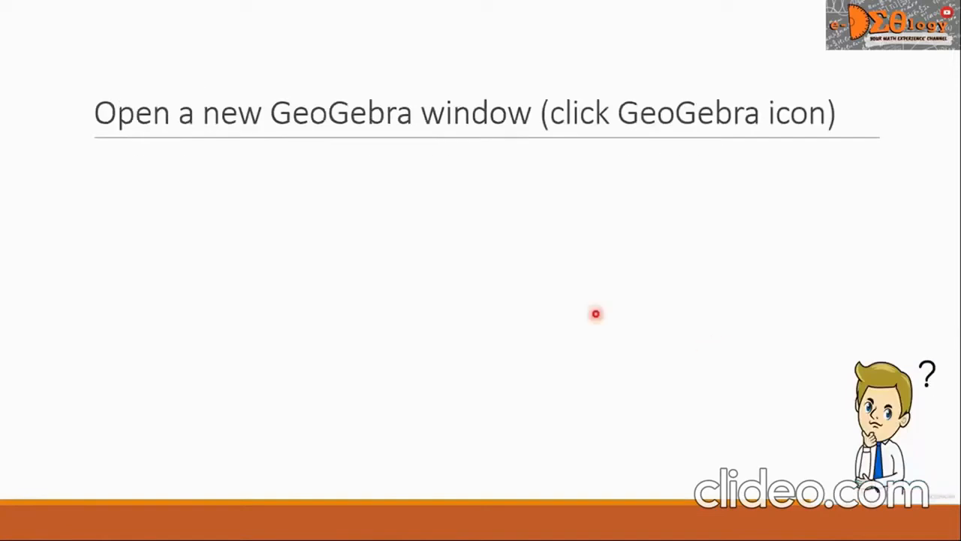
mouse_move(120, 167)
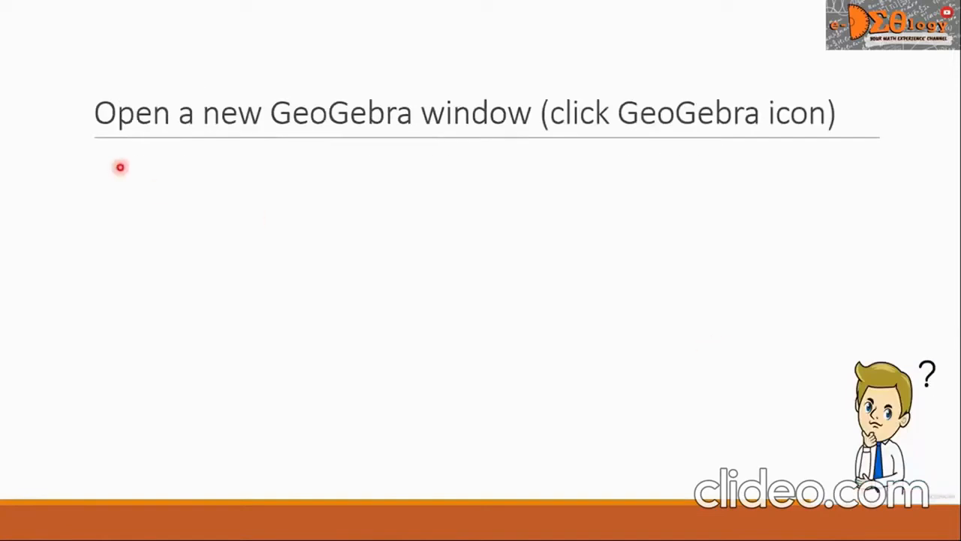
mouse_move(361, 177)
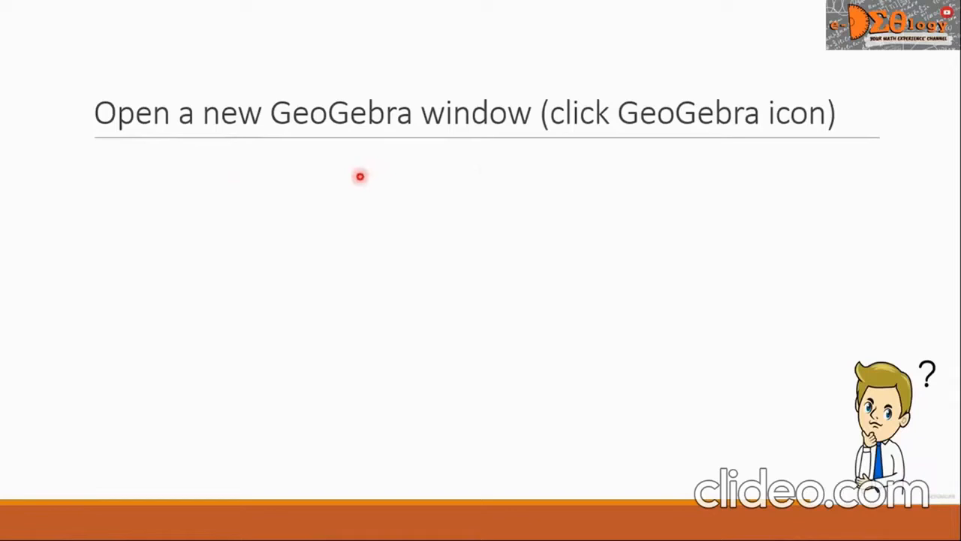
mouse_move(490, 168)
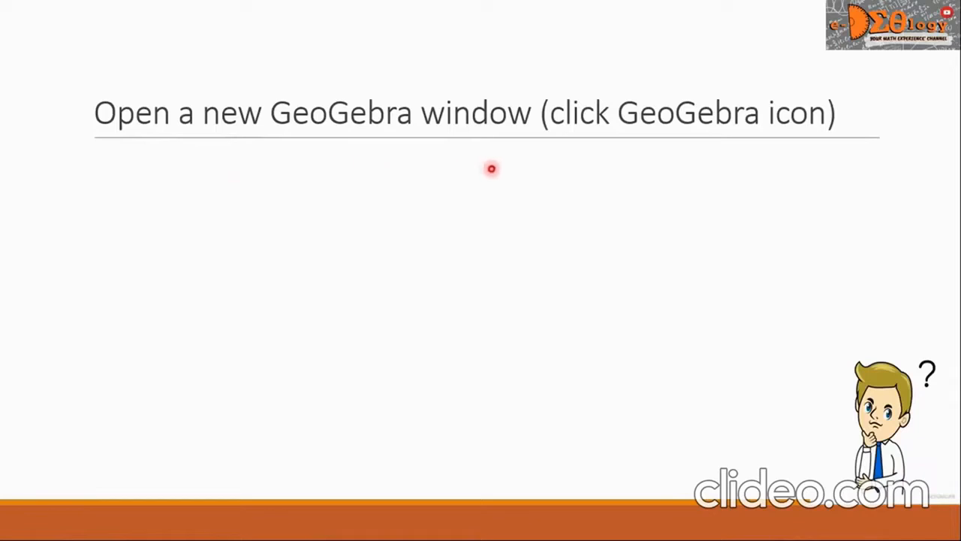
mouse_move(809, 150)
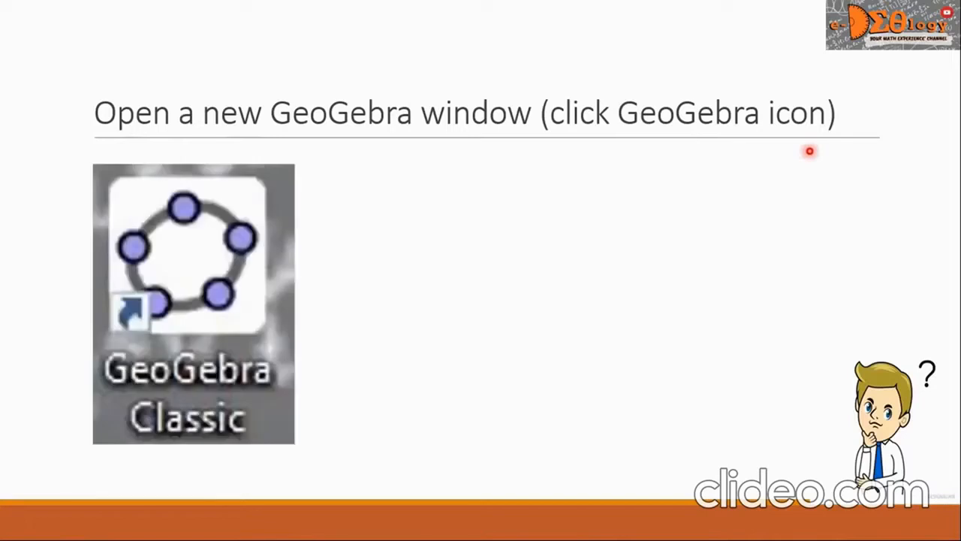
mouse_move(363, 306)
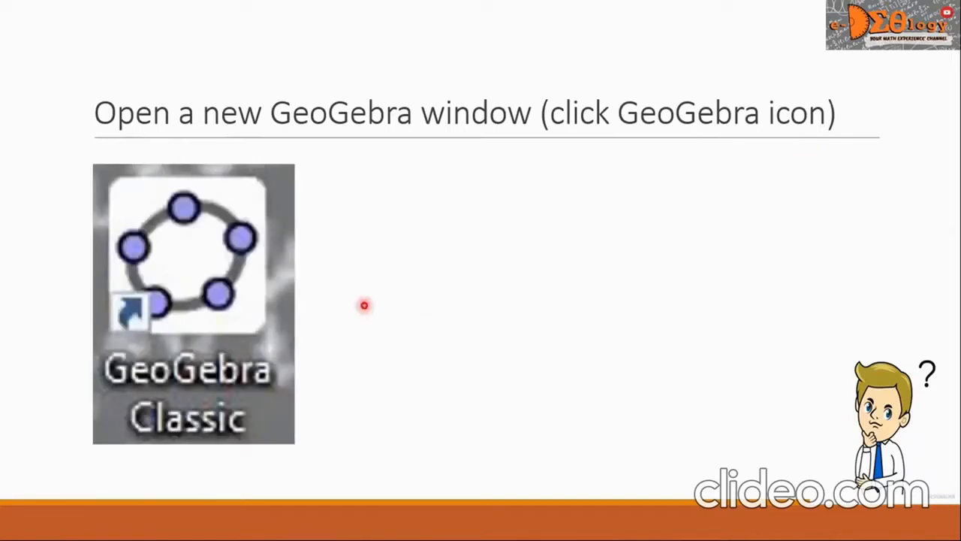
mouse_move(279, 288)
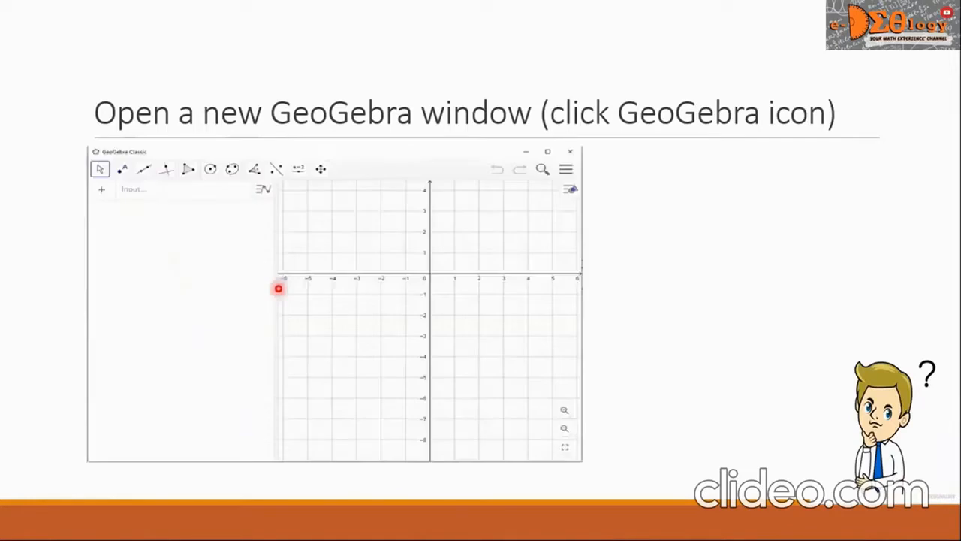
mouse_move(603, 243)
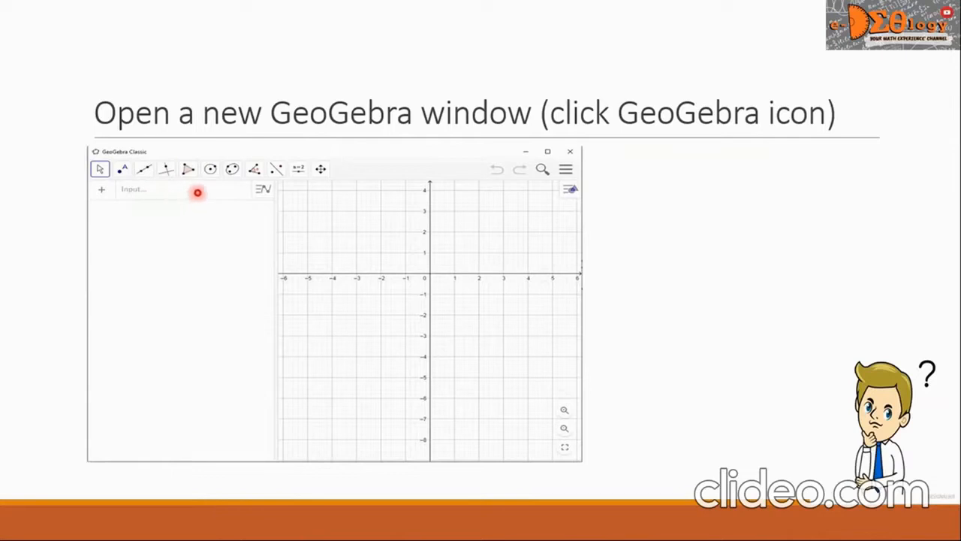
mouse_move(319, 316)
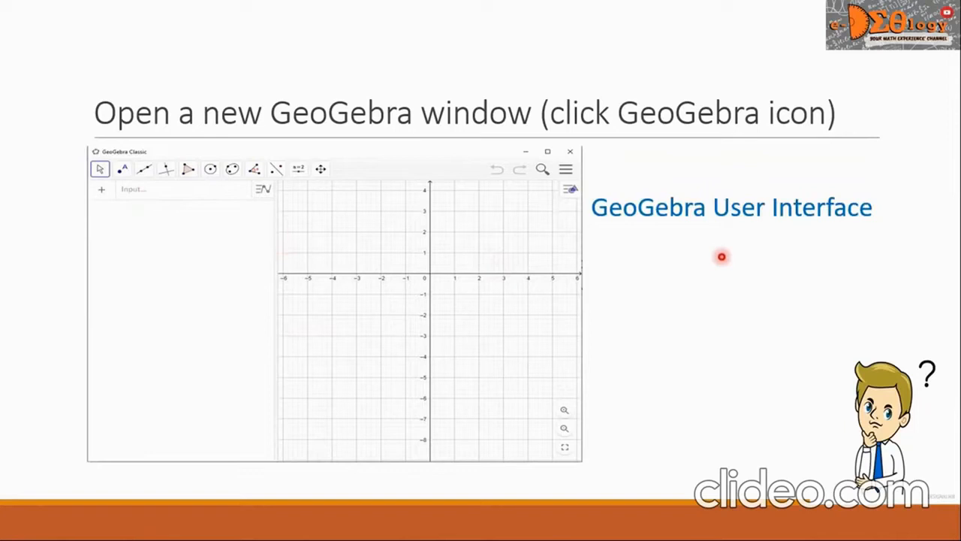
mouse_move(822, 253)
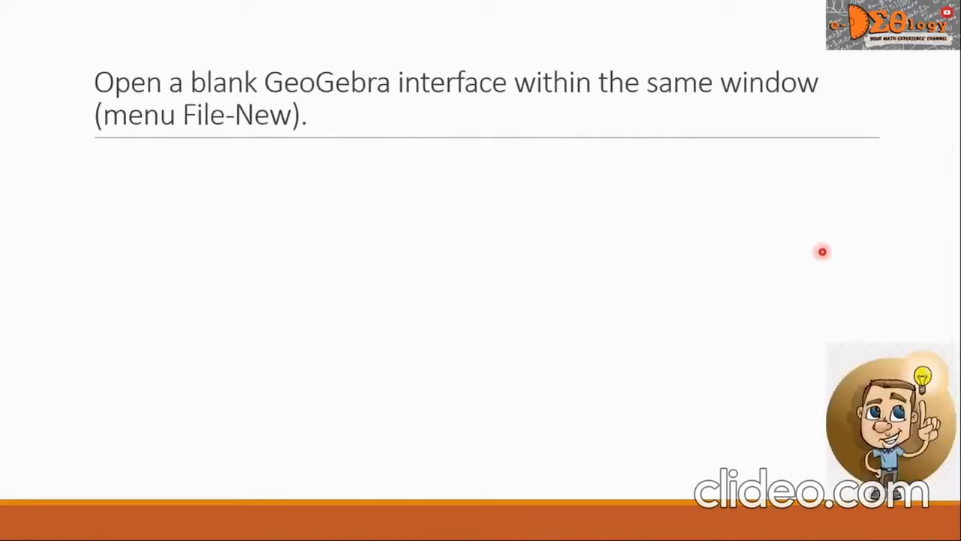
mouse_move(159, 117)
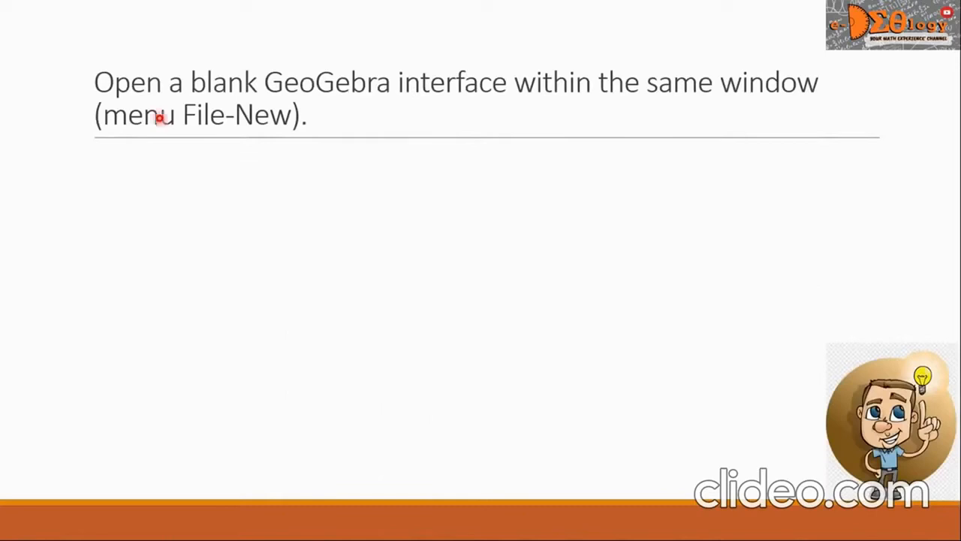
mouse_move(225, 111)
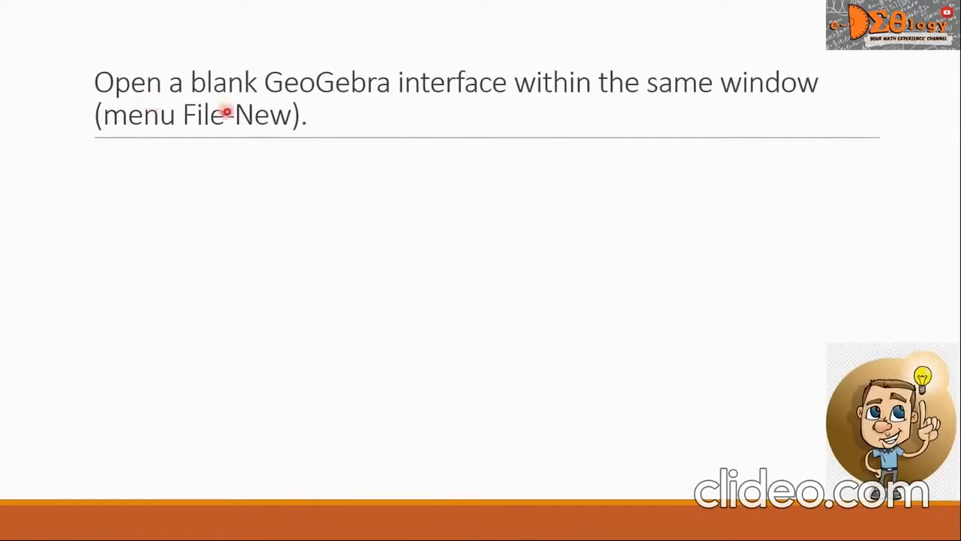
mouse_move(484, 113)
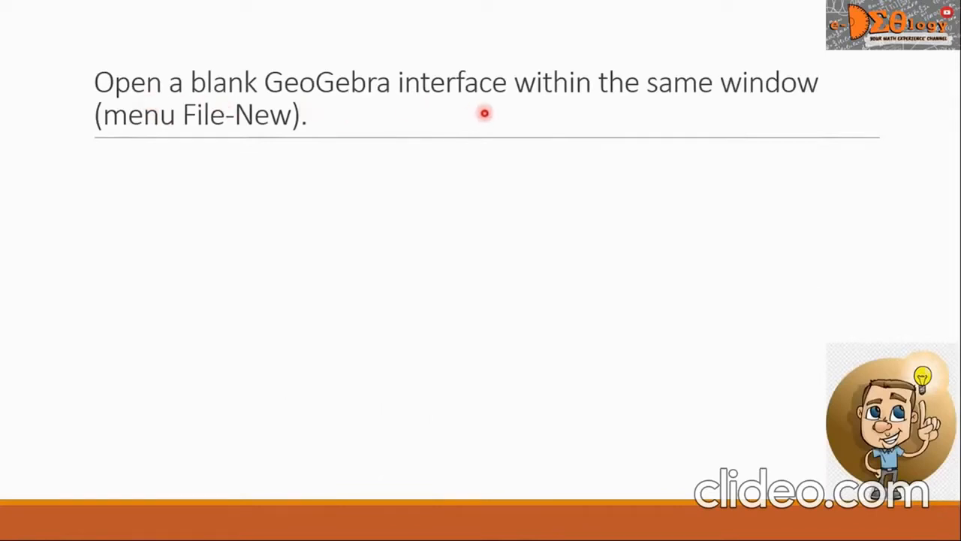
mouse_move(689, 120)
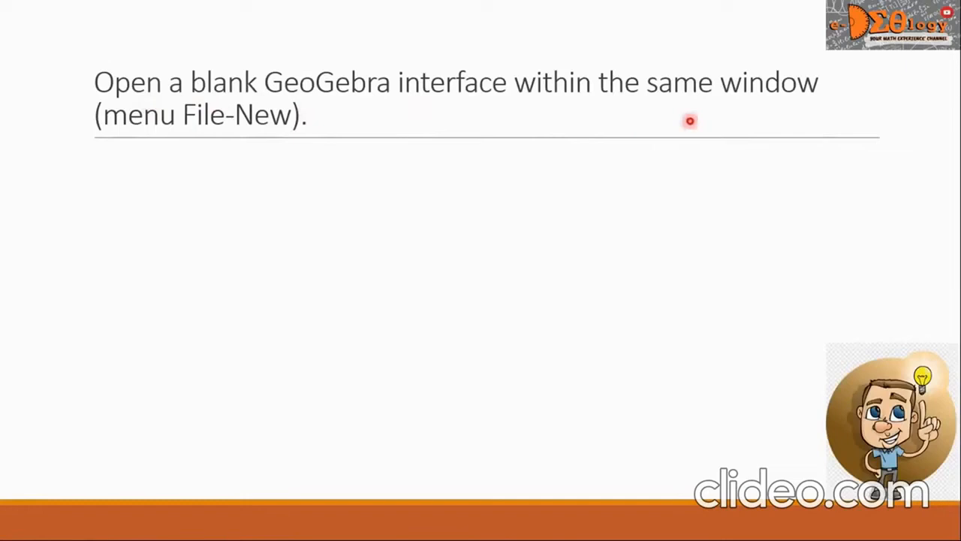
mouse_move(787, 123)
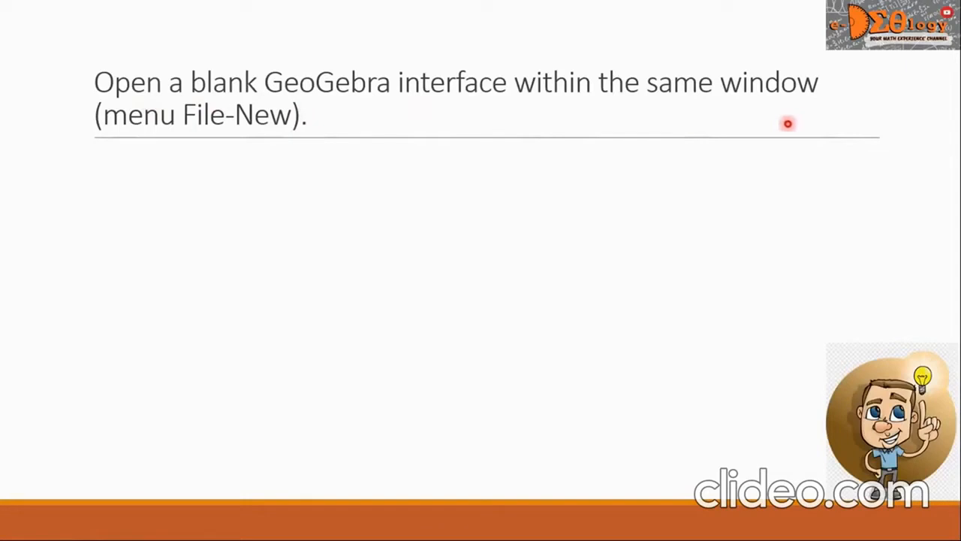
mouse_move(136, 153)
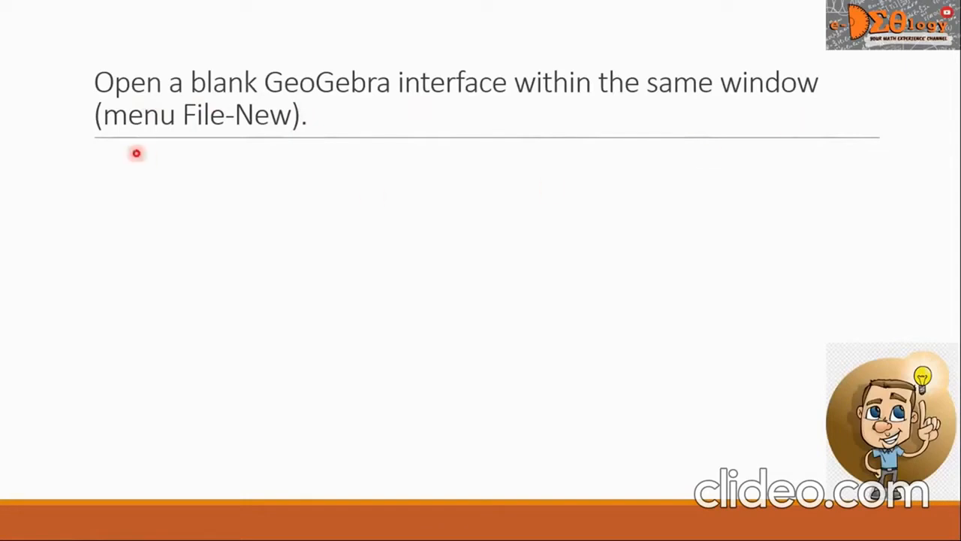
mouse_move(167, 150)
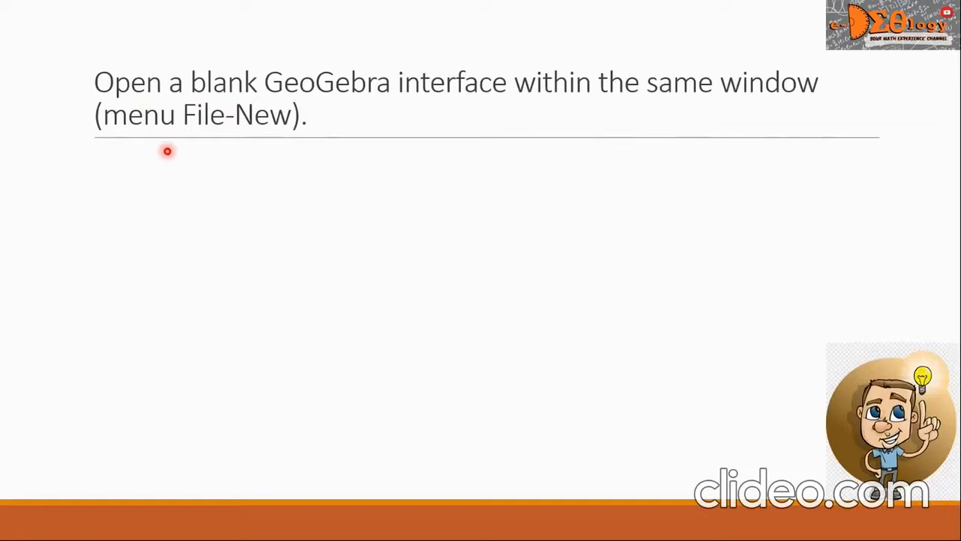
mouse_move(268, 149)
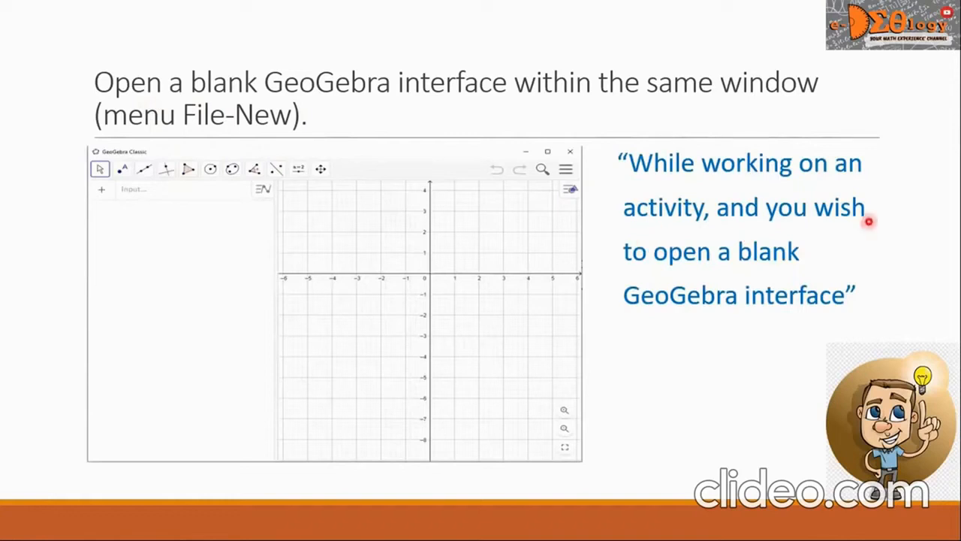
mouse_move(676, 328)
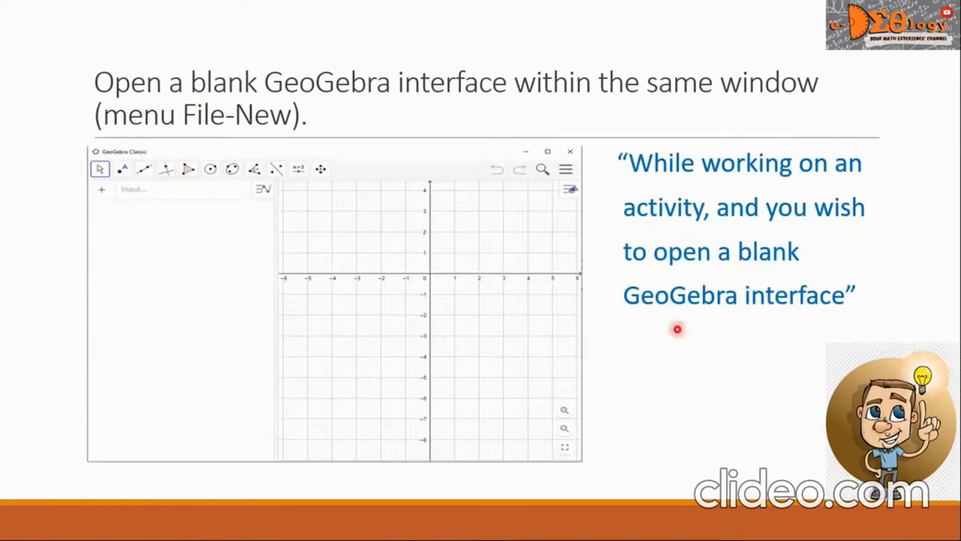
mouse_move(808, 327)
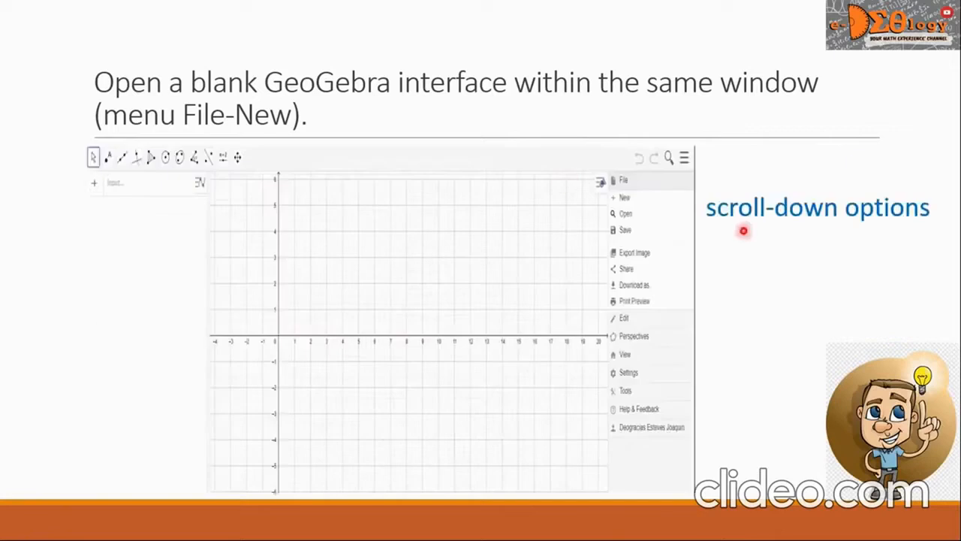
mouse_move(896, 240)
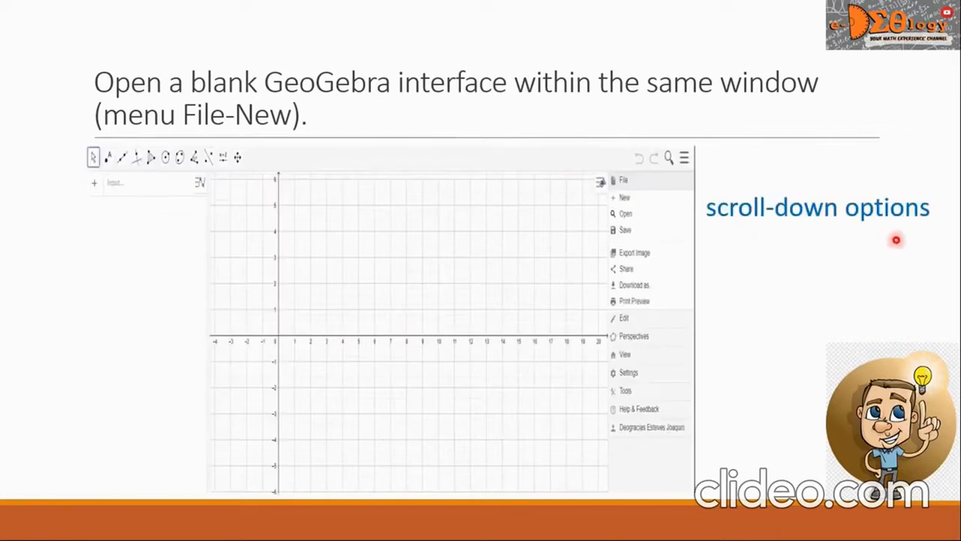
mouse_move(824, 246)
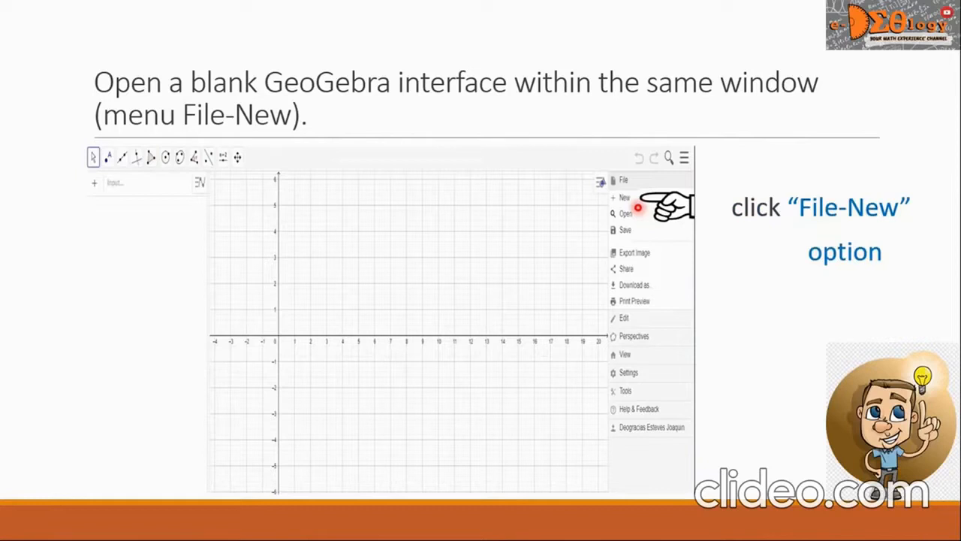
- Advance the slide to reveal the blank GeoGebra interface image after File-New
click(625, 197)
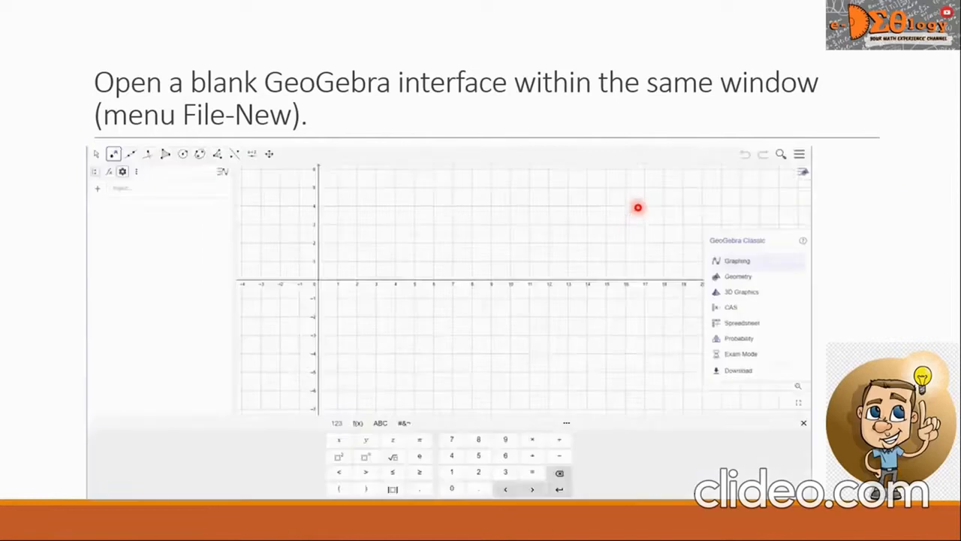
mouse_move(886, 207)
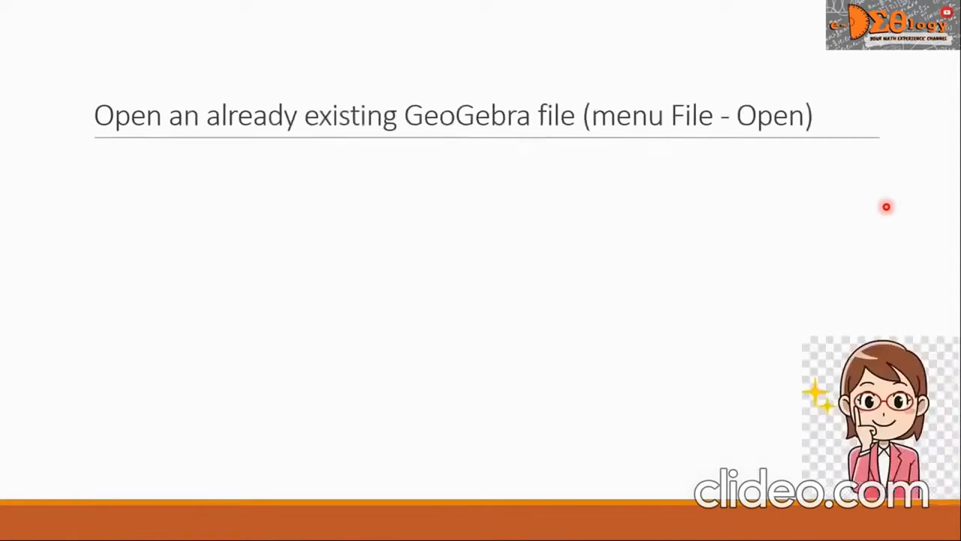
mouse_move(168, 174)
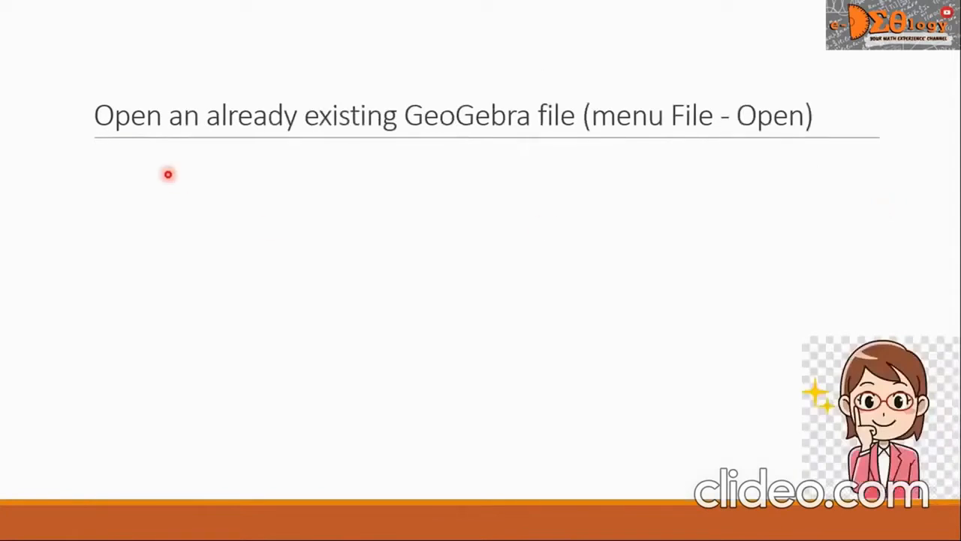
mouse_move(189, 157)
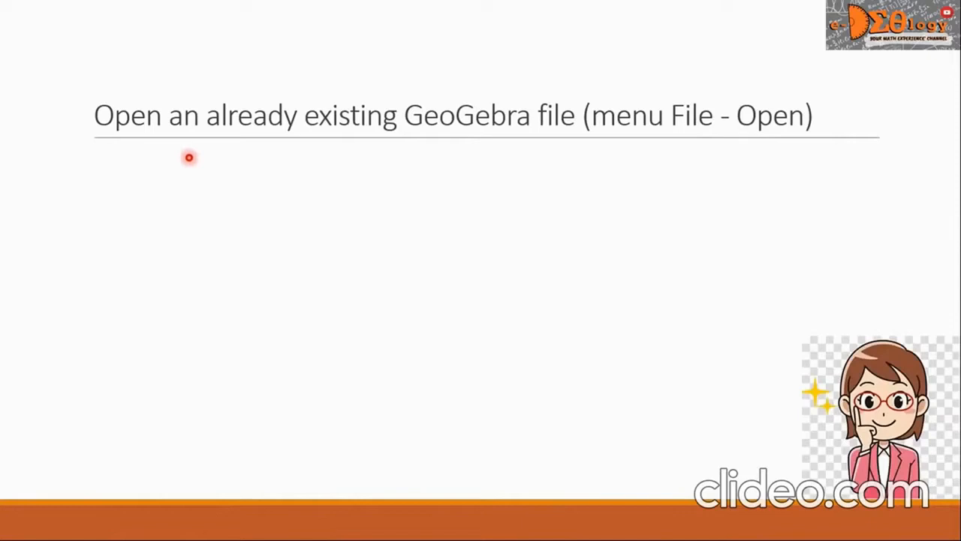
mouse_move(440, 153)
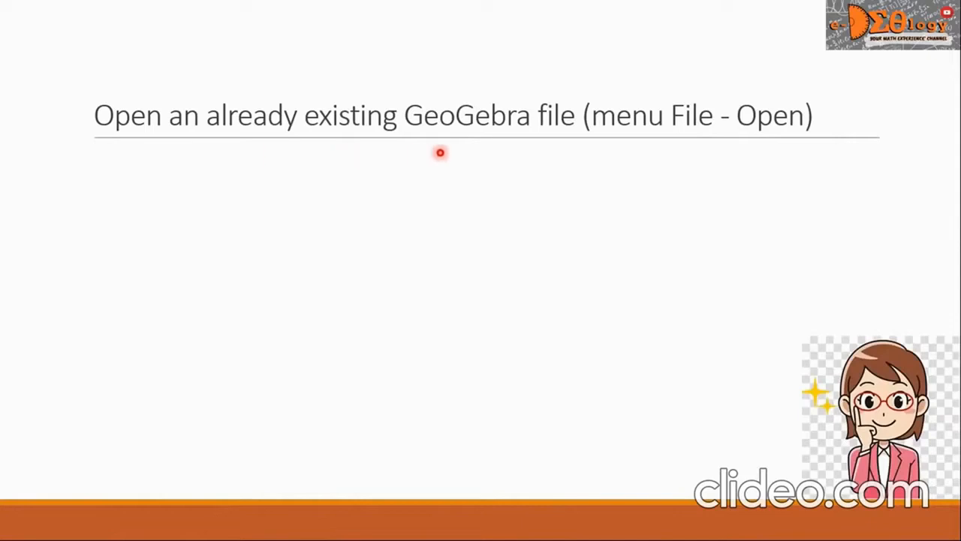
mouse_move(565, 149)
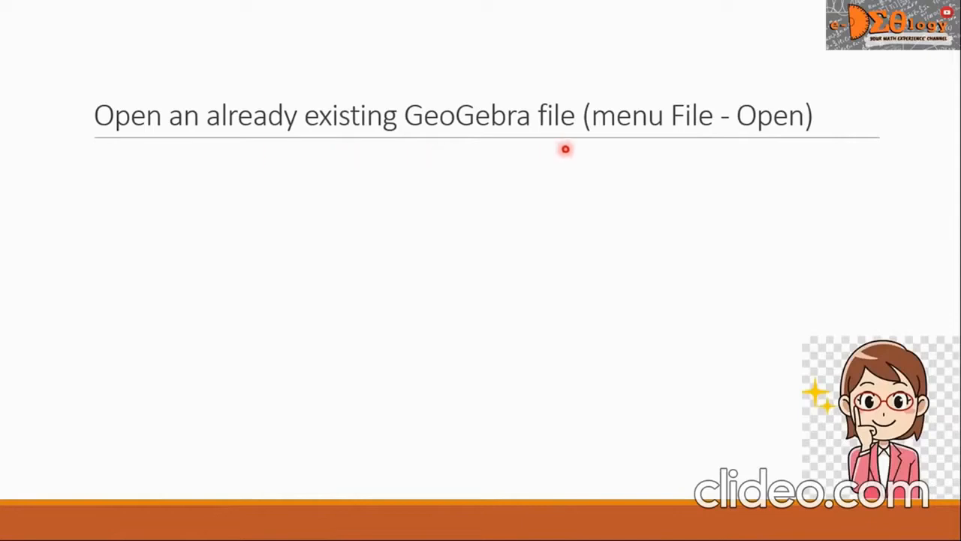
mouse_move(627, 148)
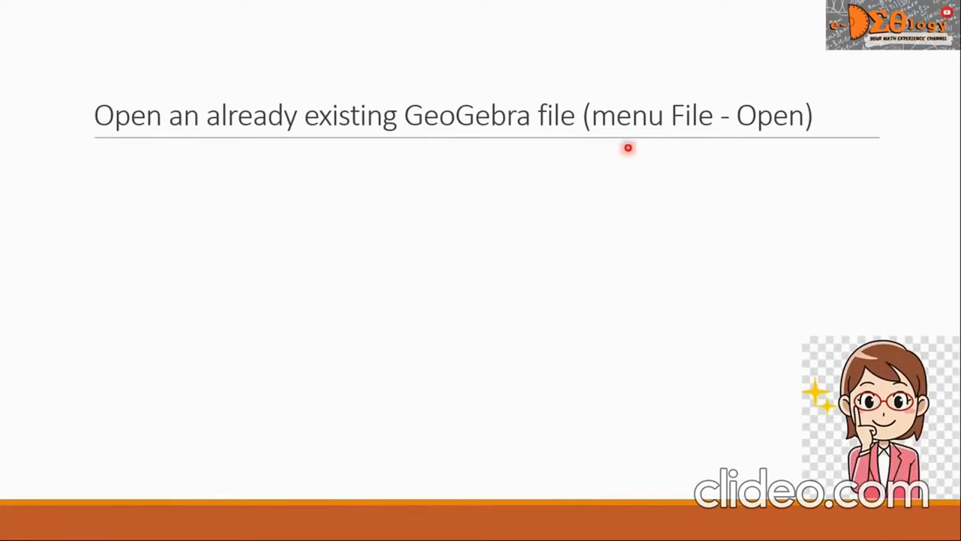
mouse_move(771, 148)
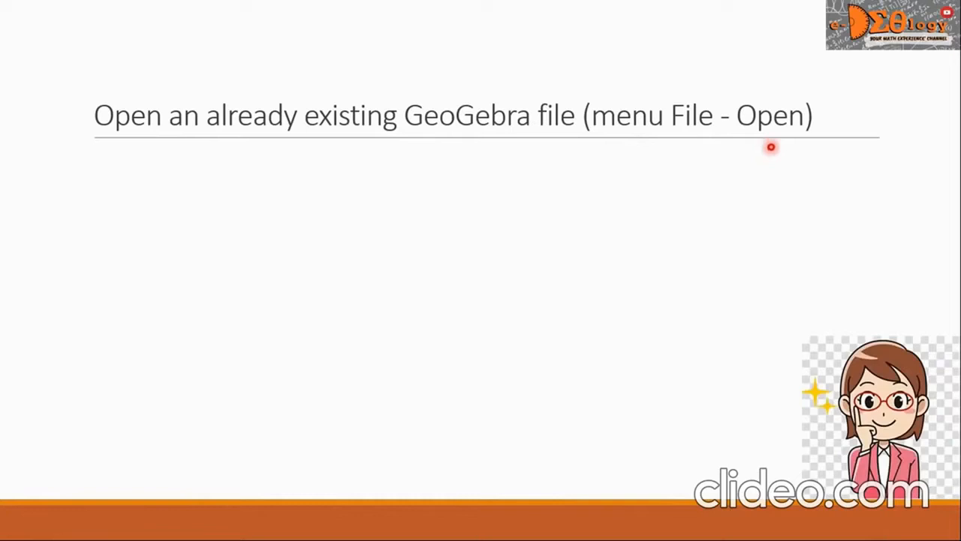
mouse_move(771, 150)
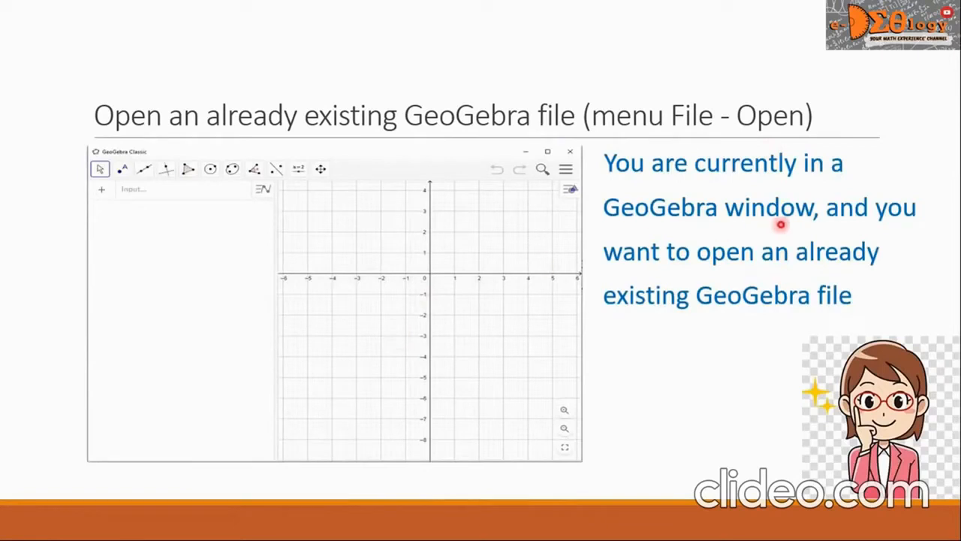
mouse_move(702, 281)
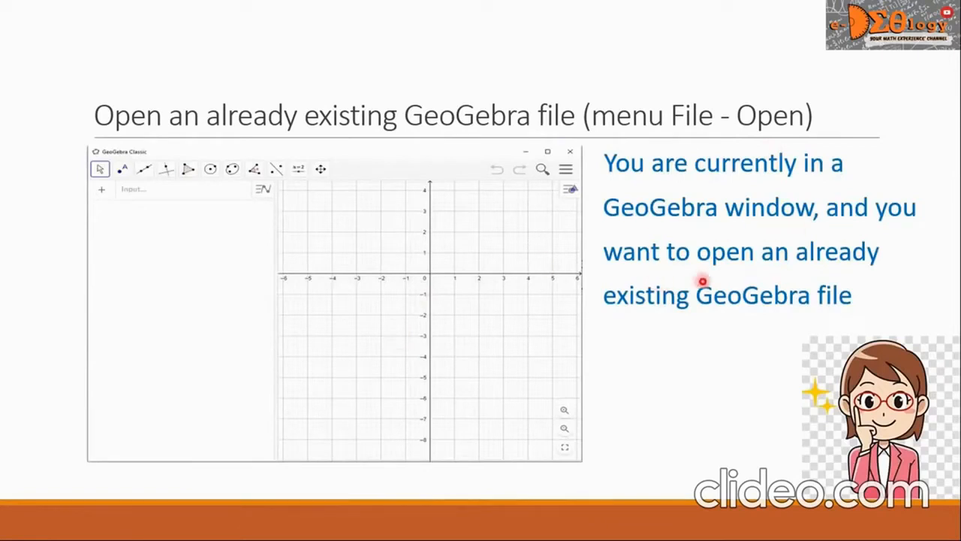
mouse_move(646, 349)
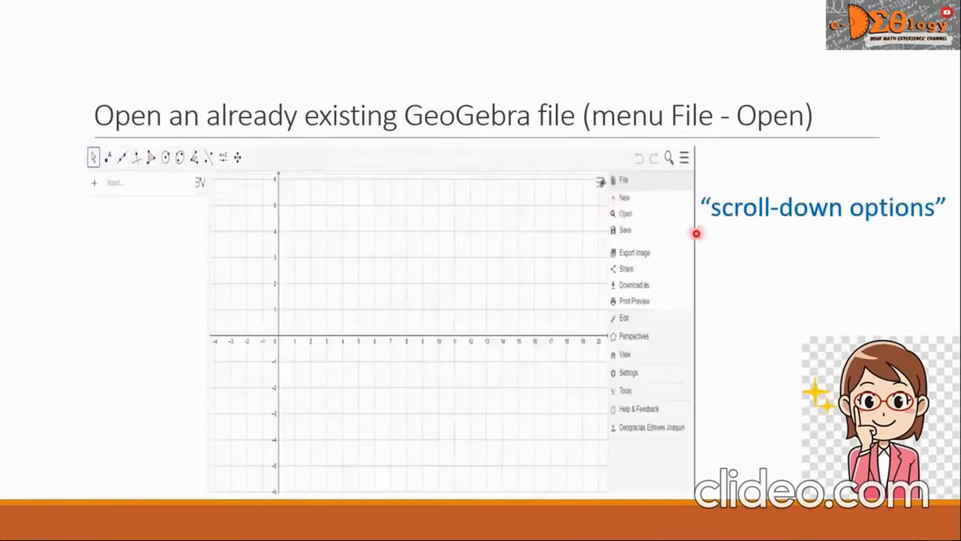
mouse_move(931, 227)
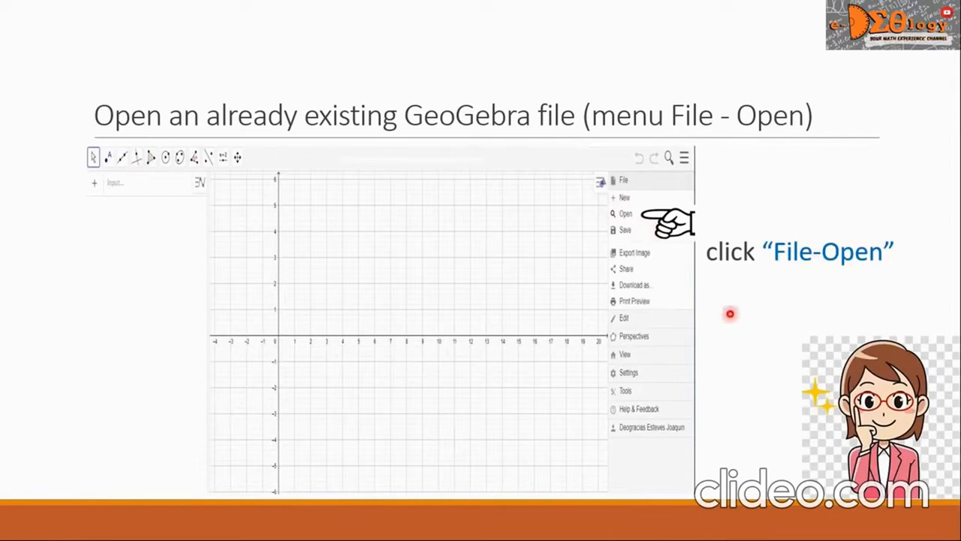
- Advance through the file browser screenshot and captions to the opened 'circle with radius 5' construction
click(625, 213)
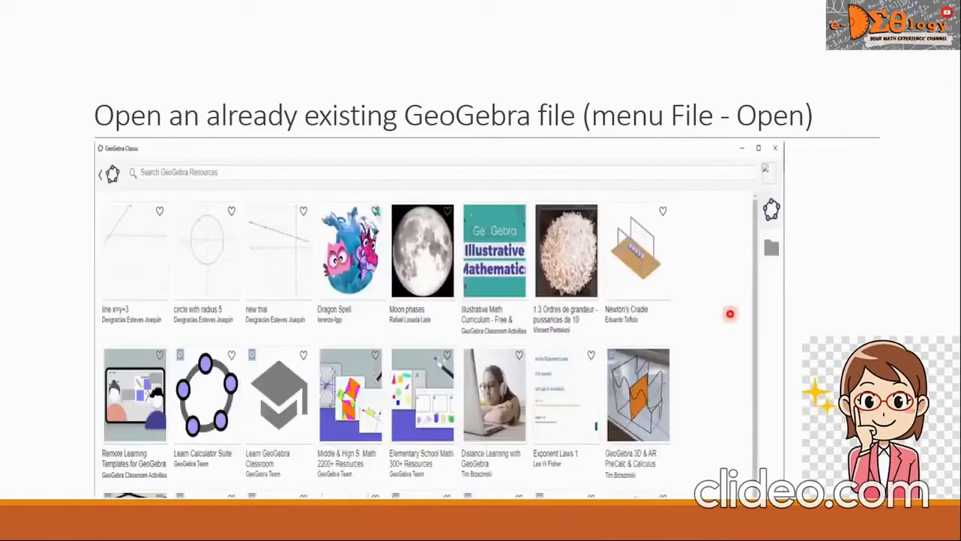
mouse_move(576, 207)
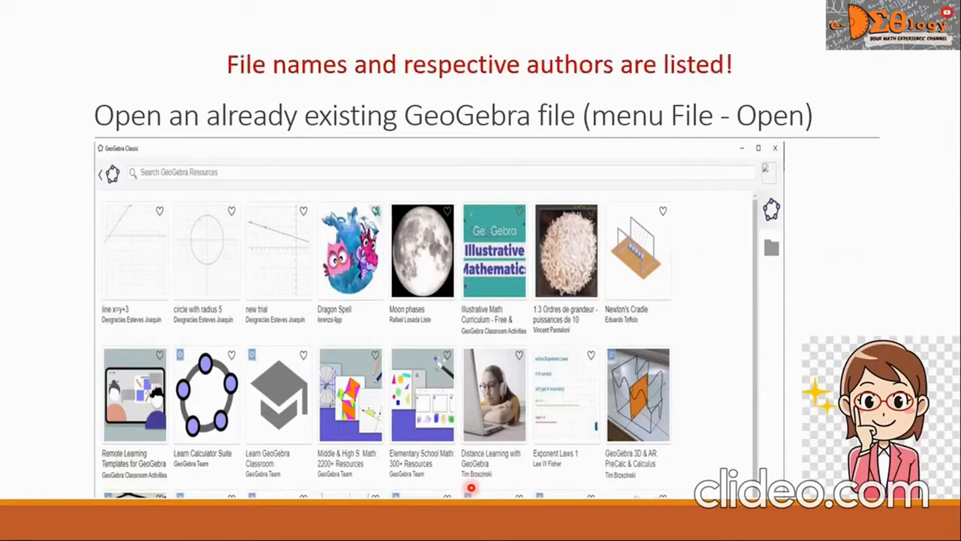
mouse_move(150, 339)
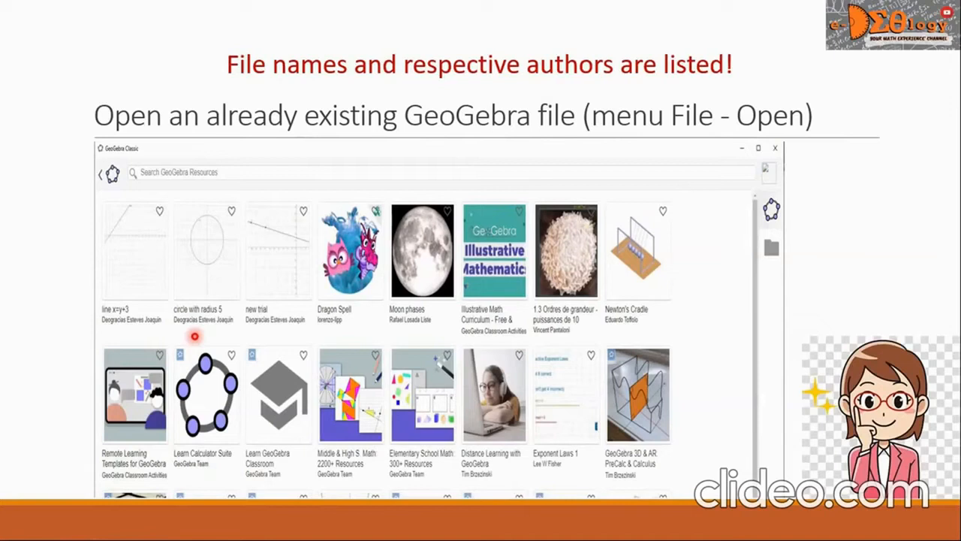
mouse_move(228, 333)
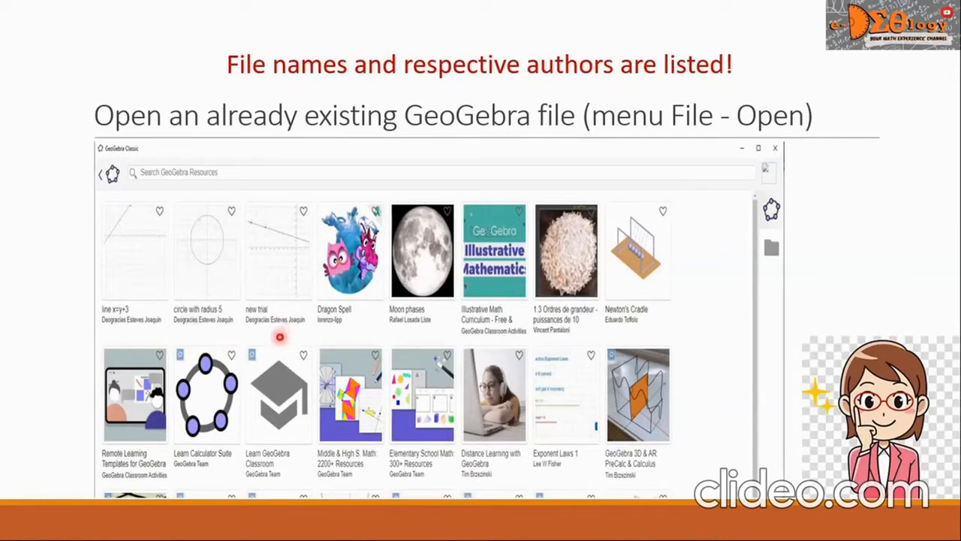
mouse_move(89, 315)
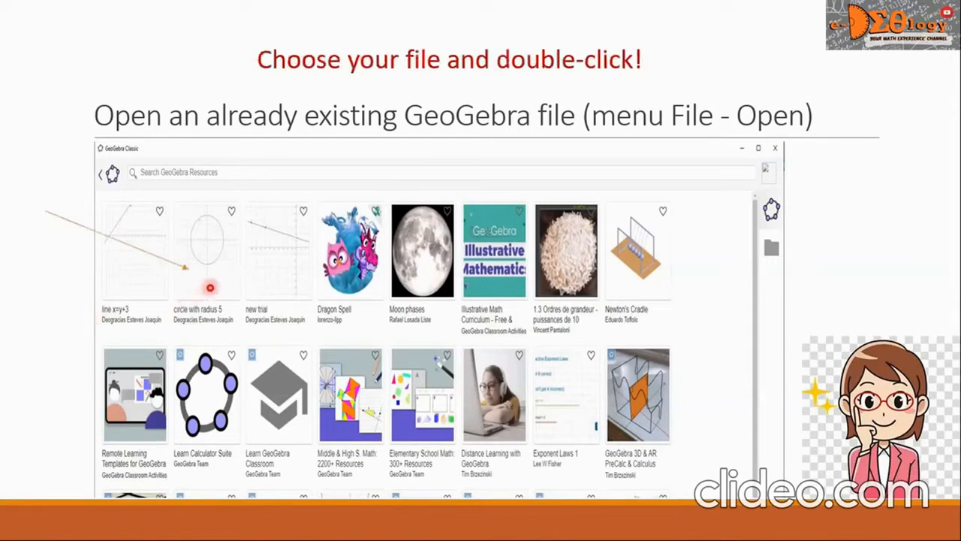
mouse_move(216, 327)
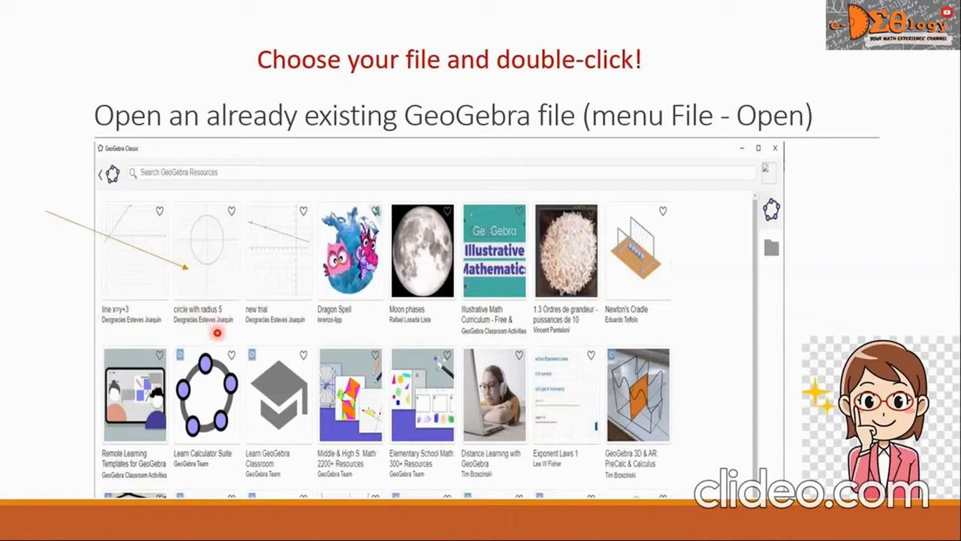
double_click(207, 252)
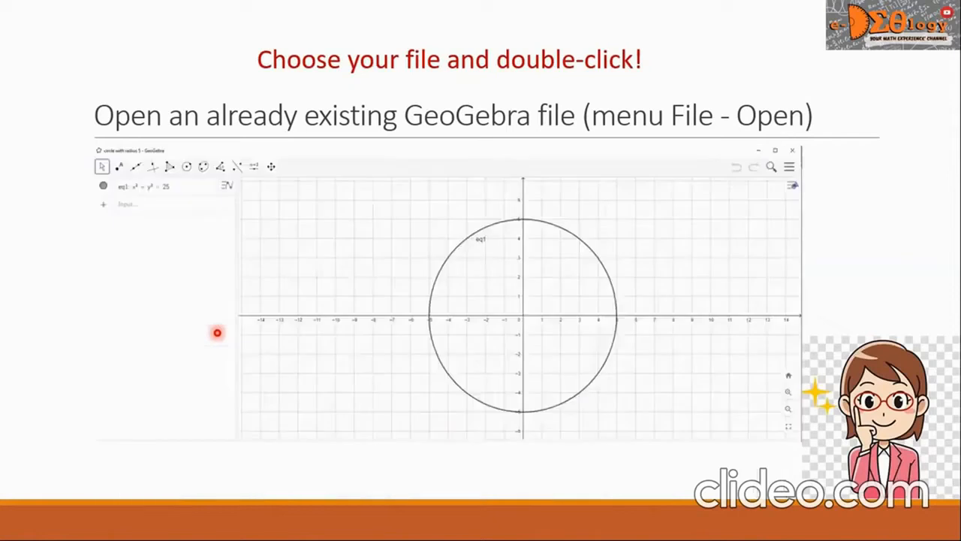
mouse_move(231, 384)
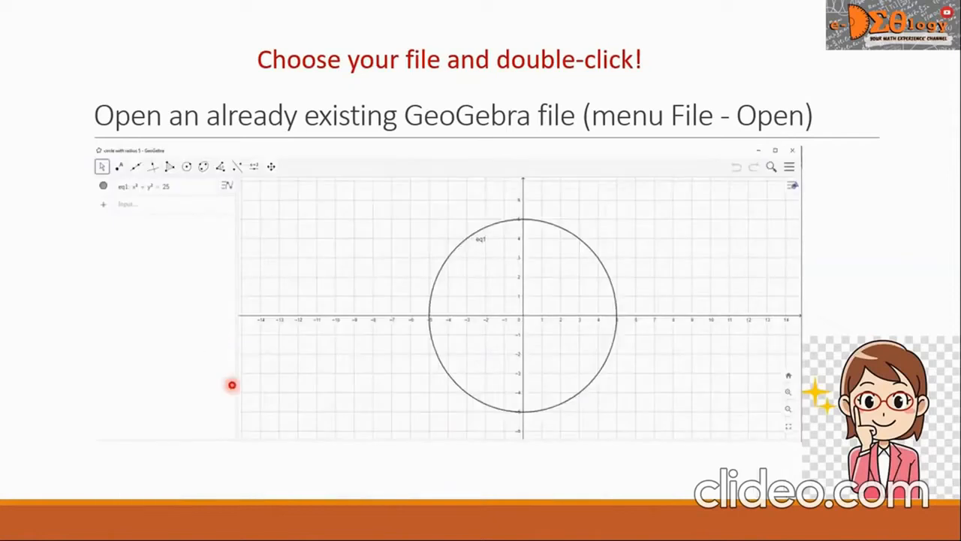
mouse_move(143, 438)
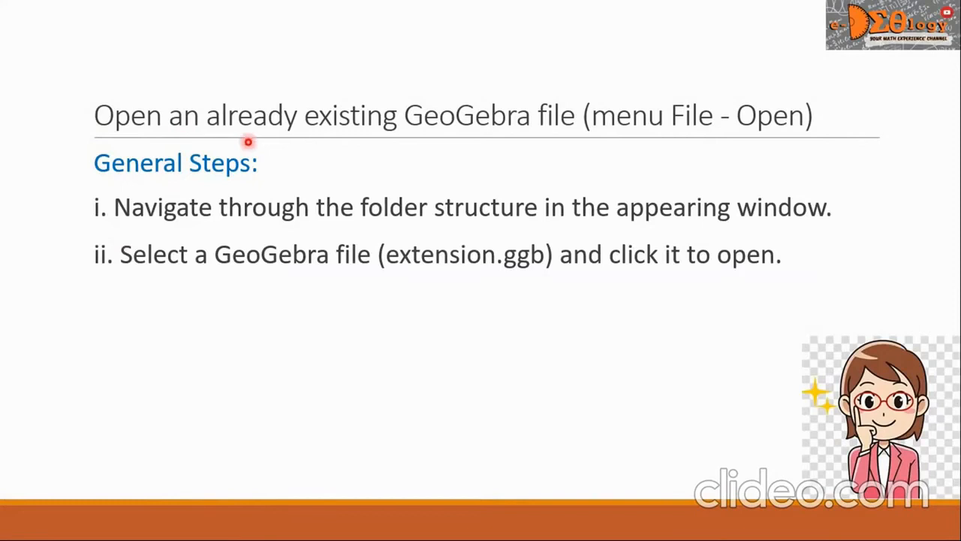
mouse_move(537, 149)
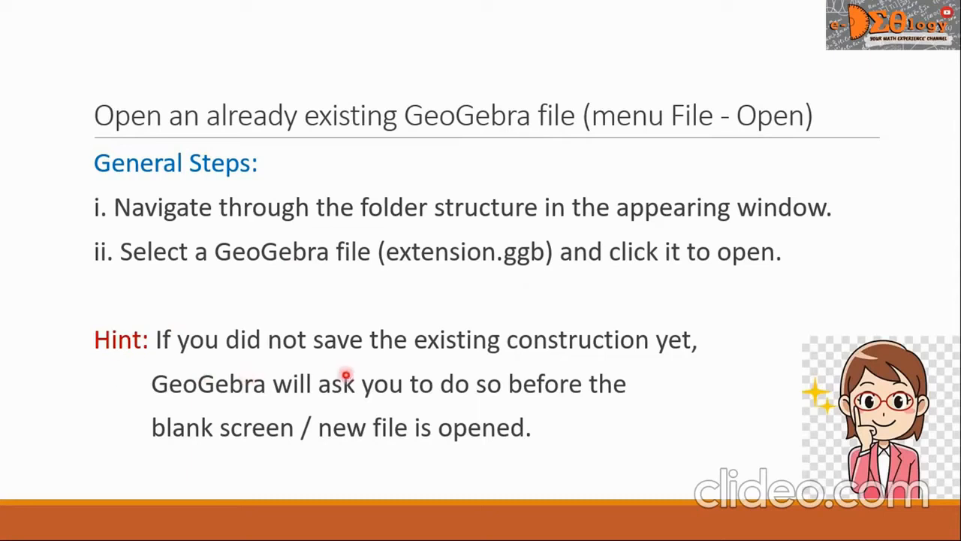
mouse_move(552, 372)
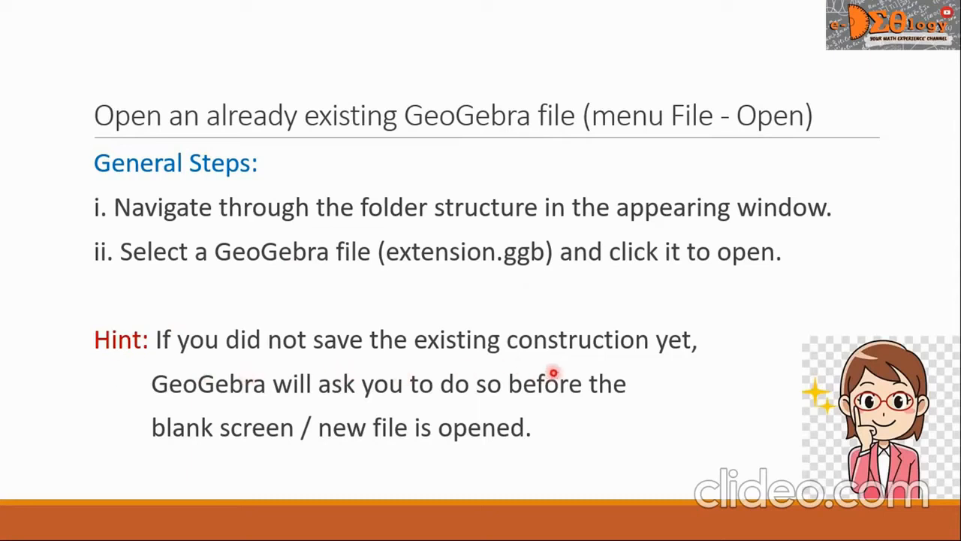
mouse_move(255, 390)
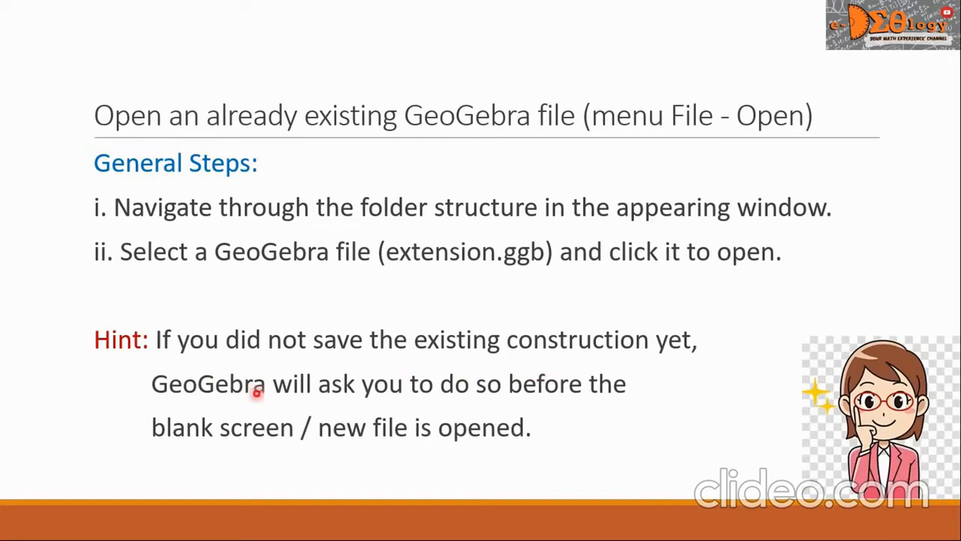
mouse_move(536, 408)
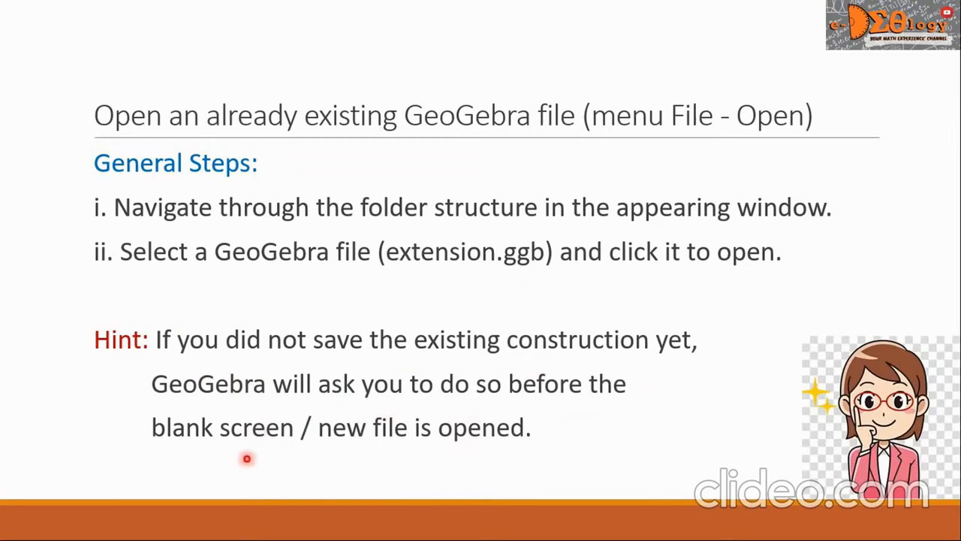
mouse_move(396, 462)
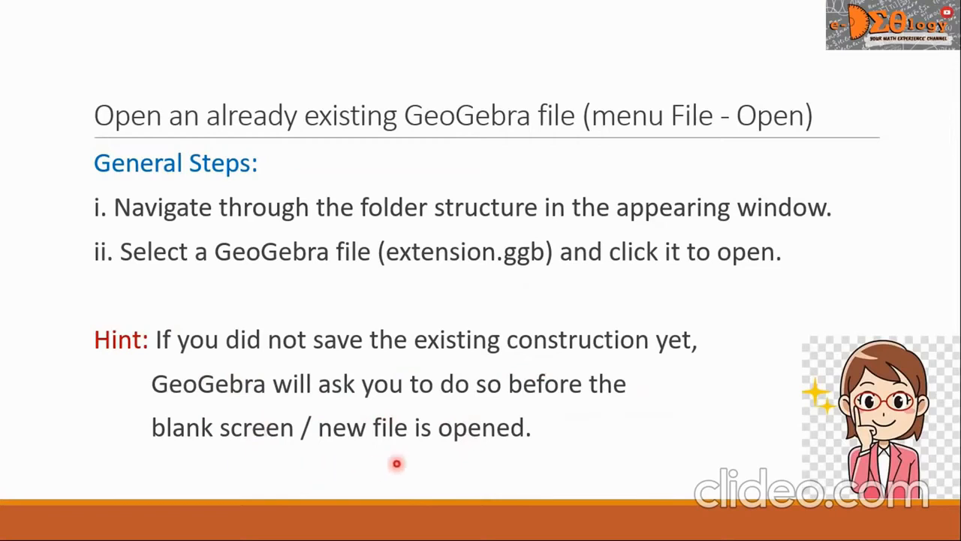